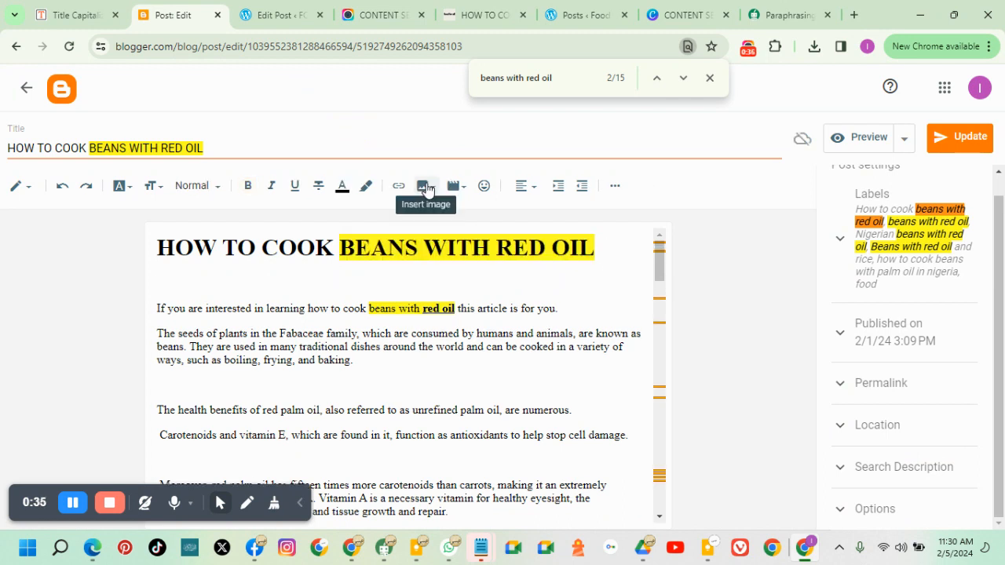
Open Blogger's Insert image upload dialog from the post toolbar
{"action": "left_click", "coordinate": [424, 186]}
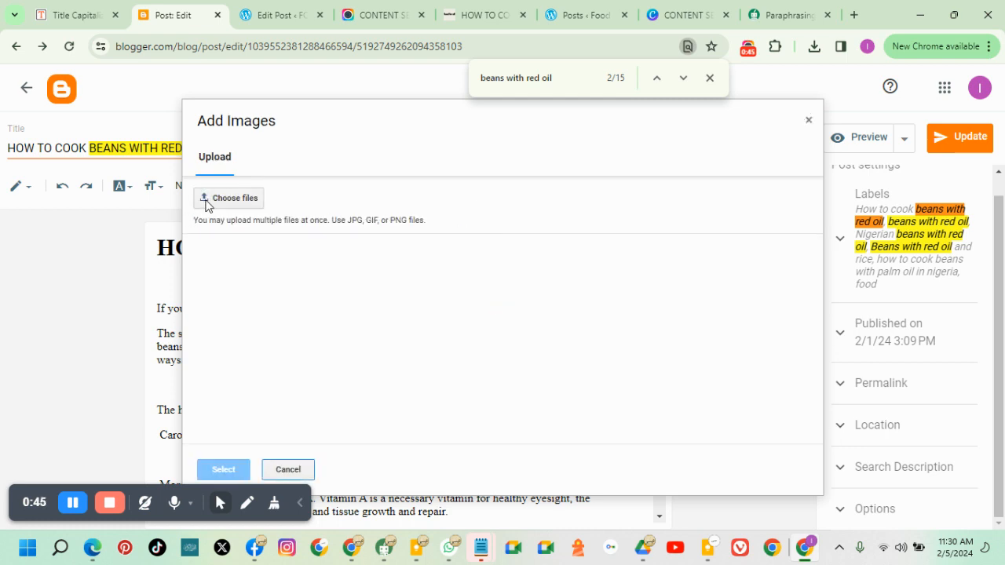
Upload cook-beans-with-red-oil from the Eating Healthy folder
{"action": "left_click", "coordinate": [228, 197]}
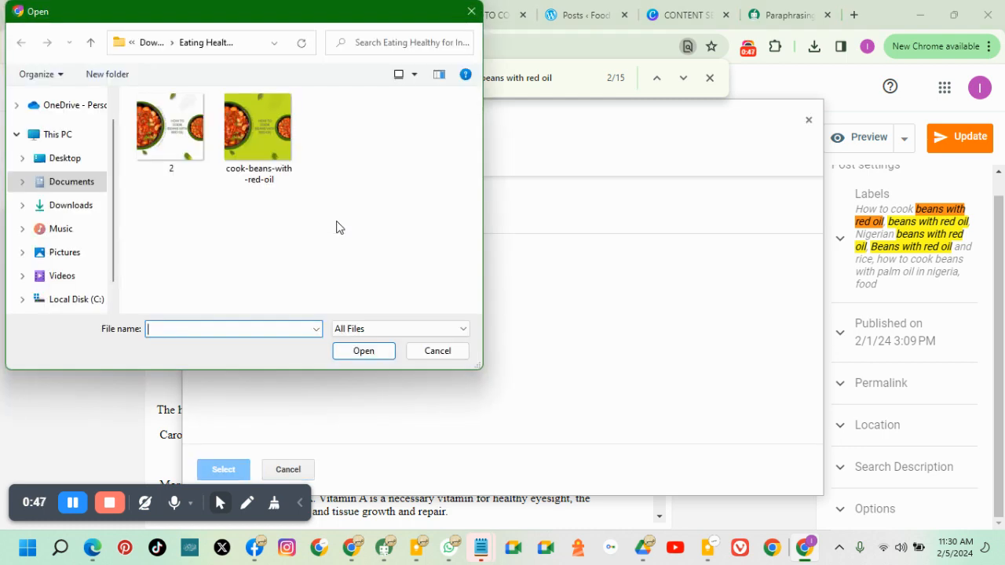
{"action": "left_click", "coordinate": [257, 126]}
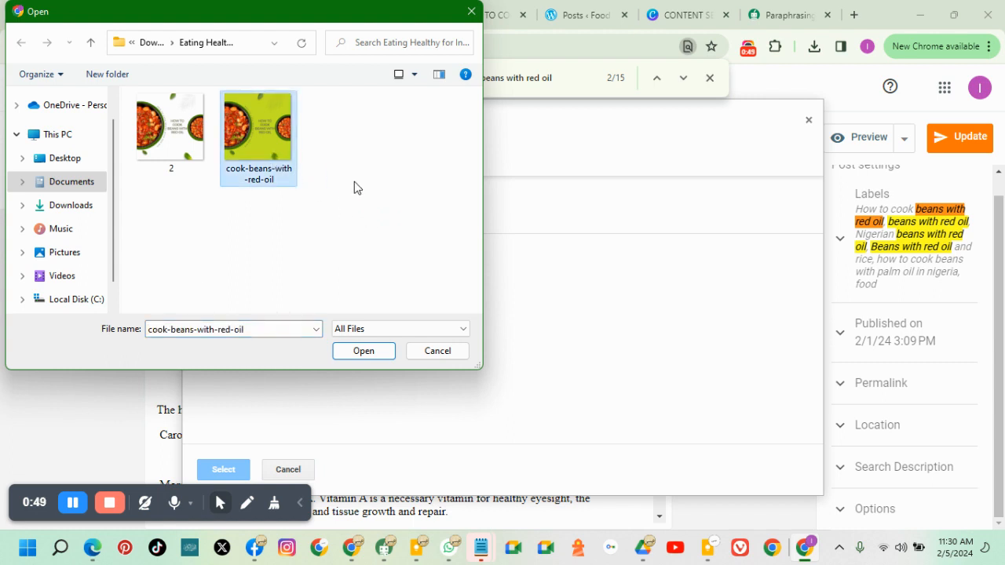
{"action": "mouse_move", "coordinate": [405, 187]}
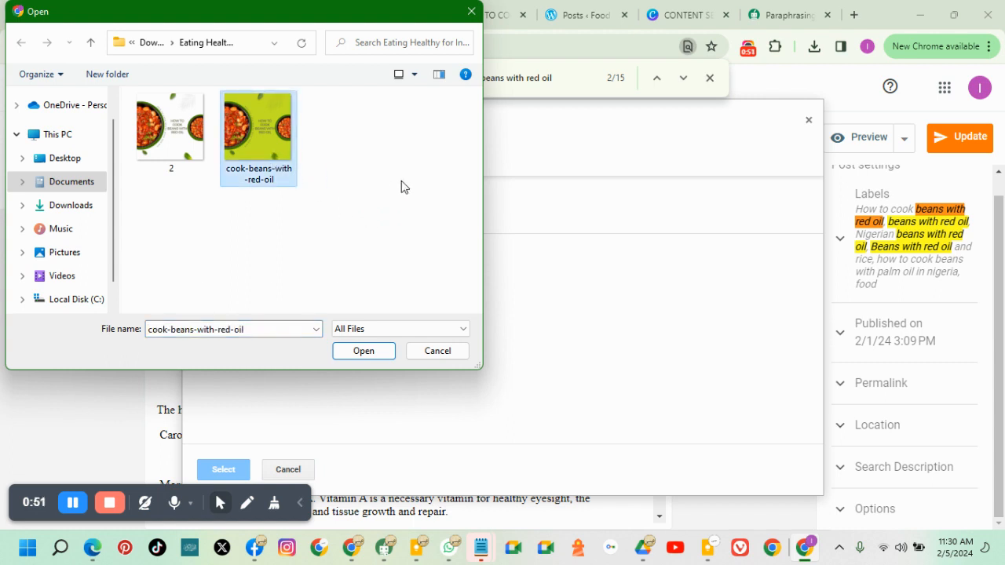
{"action": "mouse_move", "coordinate": [267, 184]}
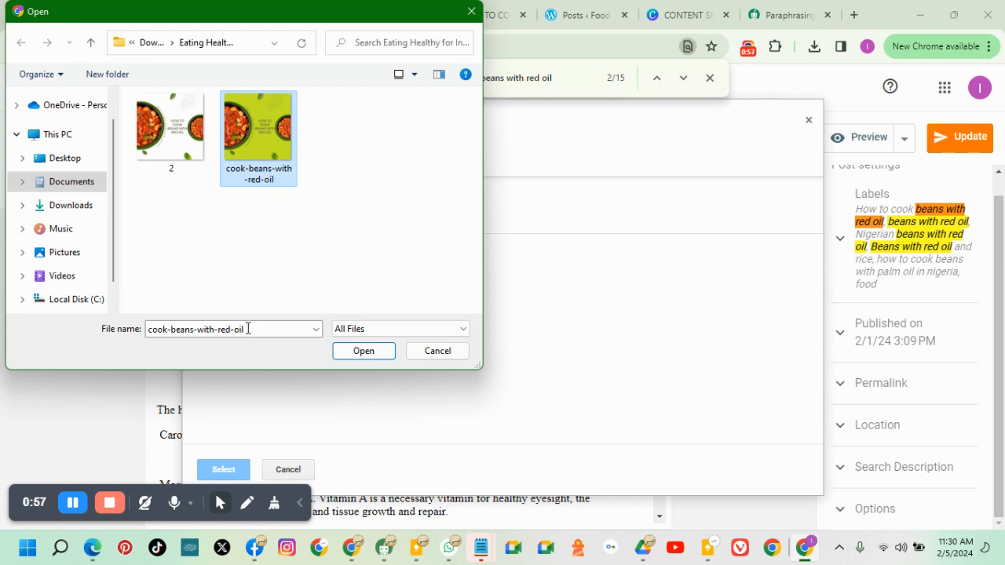
{"action": "right_click", "coordinate": [233, 329]}
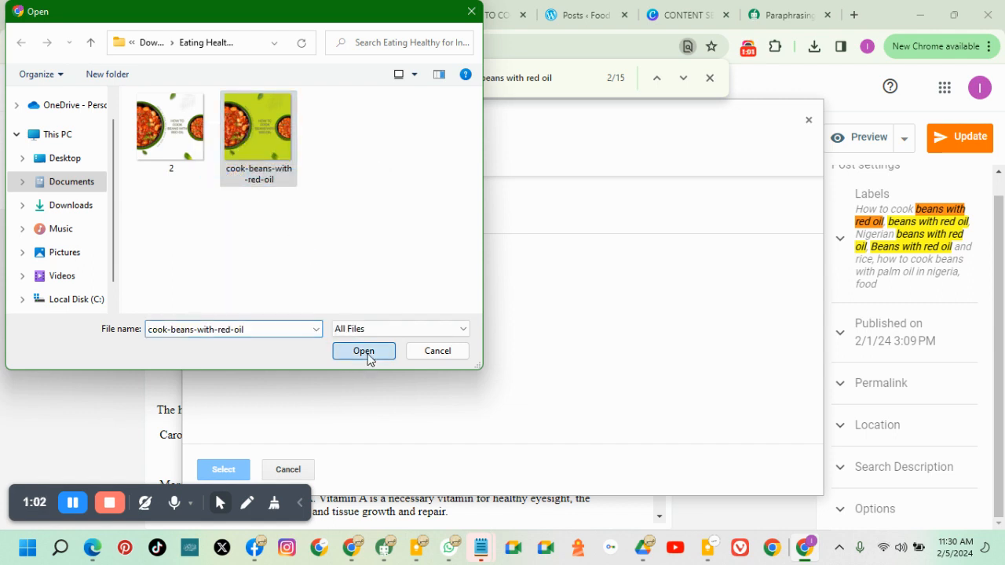
{"action": "left_click", "coordinate": [363, 351]}
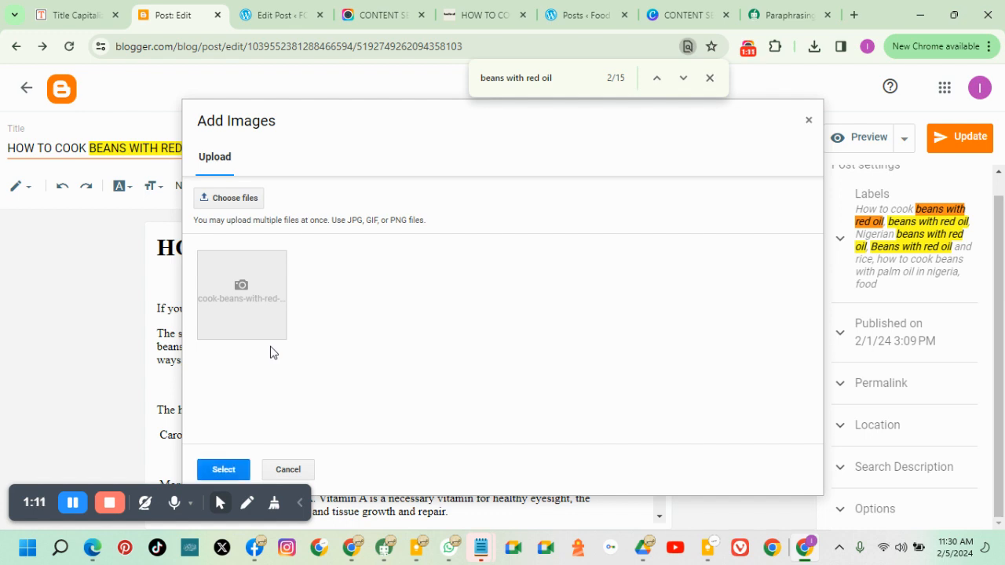
Select the uploaded cook-beans-with-red-oil thumbnail and insert it above the first paragraph
{"action": "left_click", "coordinate": [241, 294]}
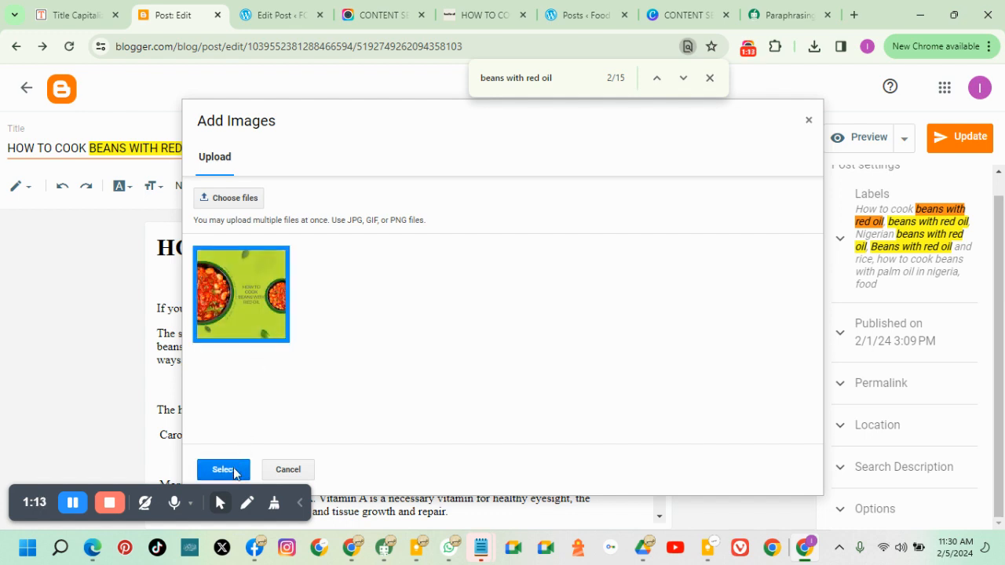
{"action": "left_click", "coordinate": [223, 469]}
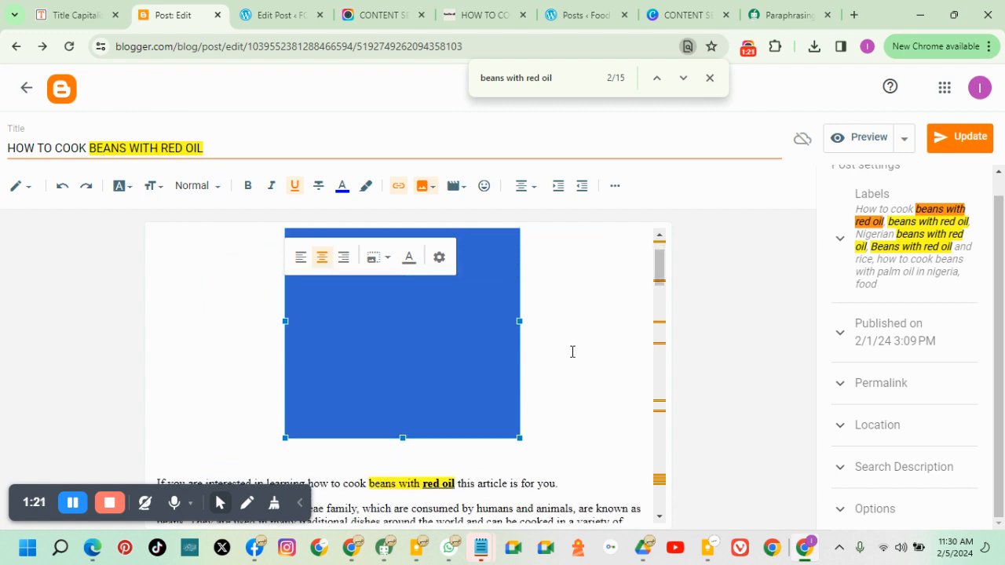
{"action": "mouse_move", "coordinate": [439, 257]}
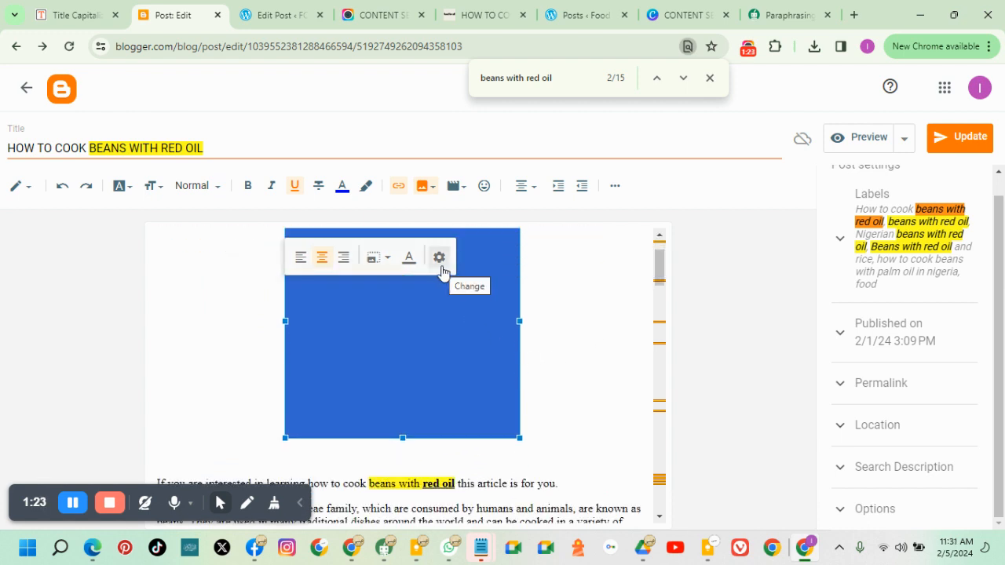
Enter 'cook beans with red oil' as alt text and clear the Title text field
{"action": "left_click", "coordinate": [439, 257]}
{"action": "type", "text": "cook beans with red oil"}
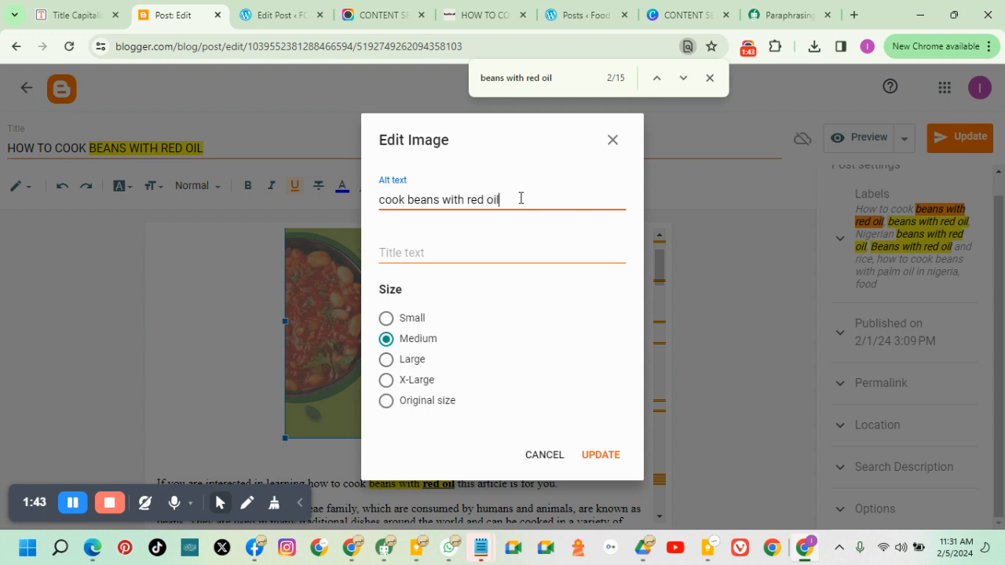
{"action": "right_click", "coordinate": [438, 198]}
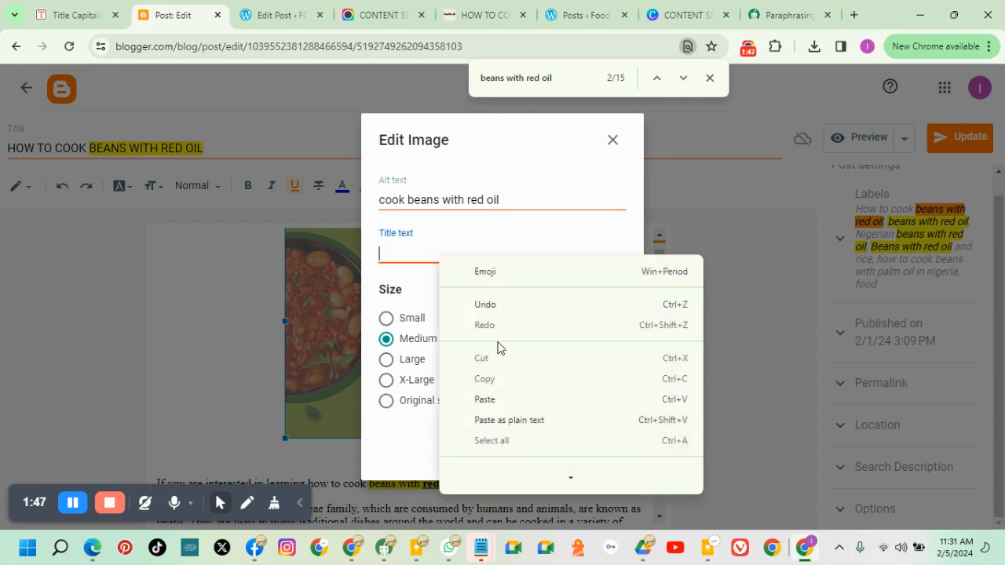
{"action": "left_click", "coordinate": [484, 399]}
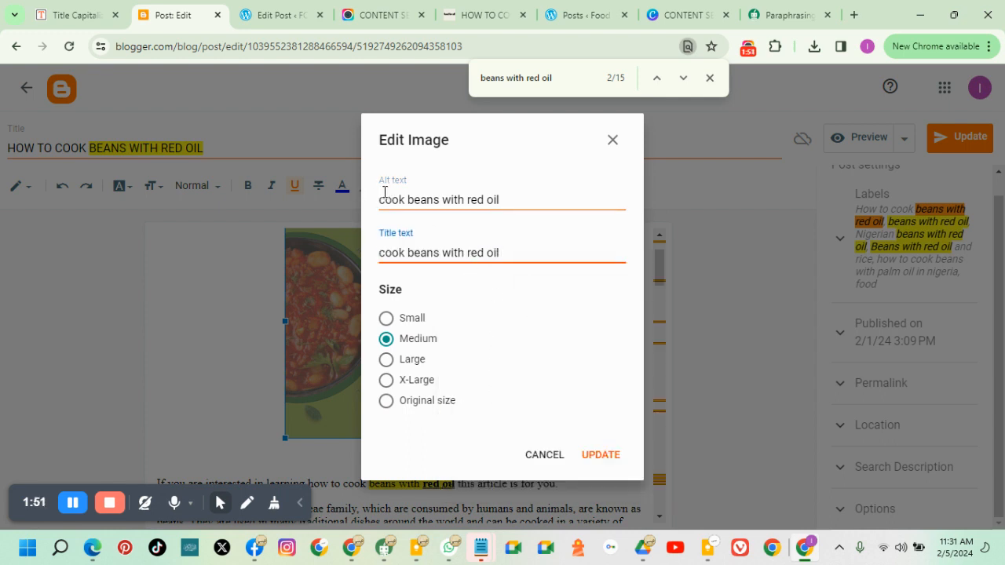
{"action": "triple_click", "coordinate": [438, 252]}
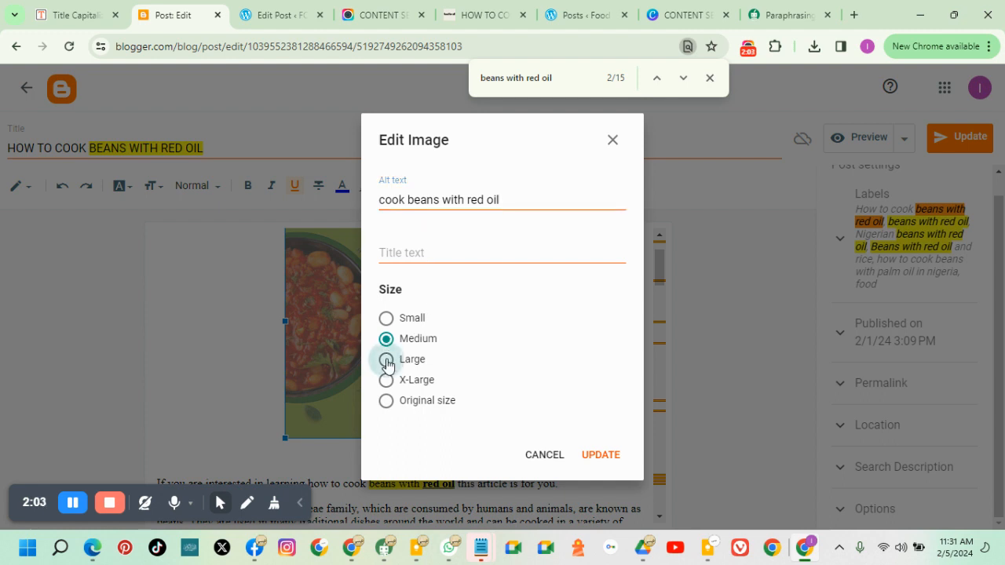
Set the cover image to X-Large, apply the settings, and reselect the image
{"action": "left_click", "coordinate": [386, 380]}
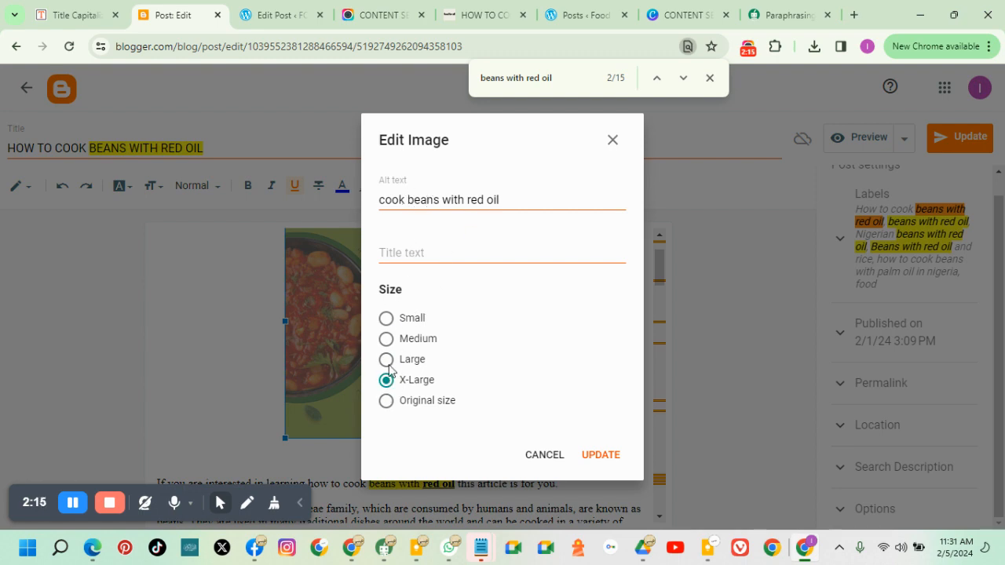
{"action": "left_click", "coordinate": [599, 454]}
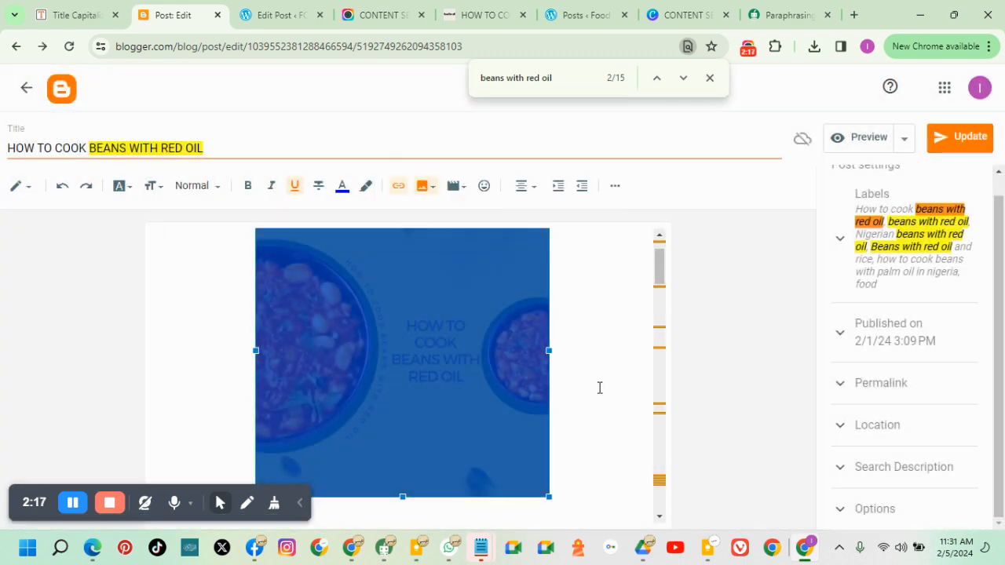
{"action": "scroll", "scroll_direction": "down", "scroll_amount": 3}
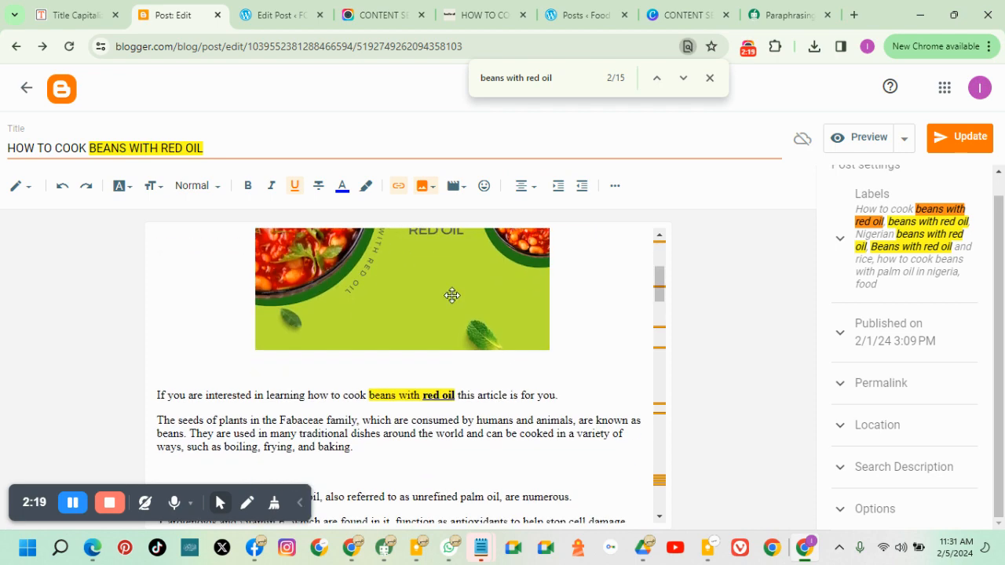
{"action": "left_click", "coordinate": [401, 288]}
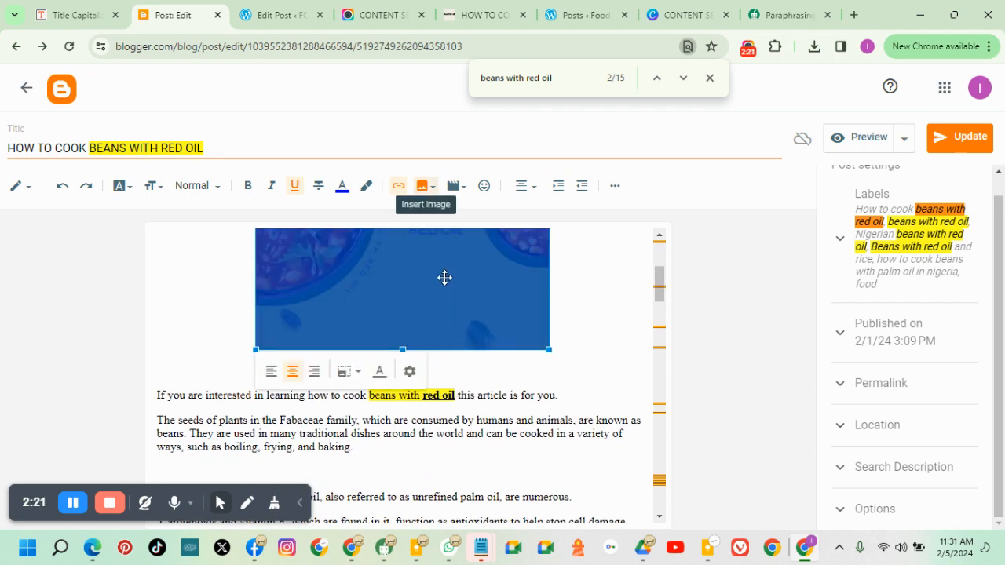
Change the beans cover image size to Large and apply it
{"action": "left_click", "coordinate": [409, 370]}
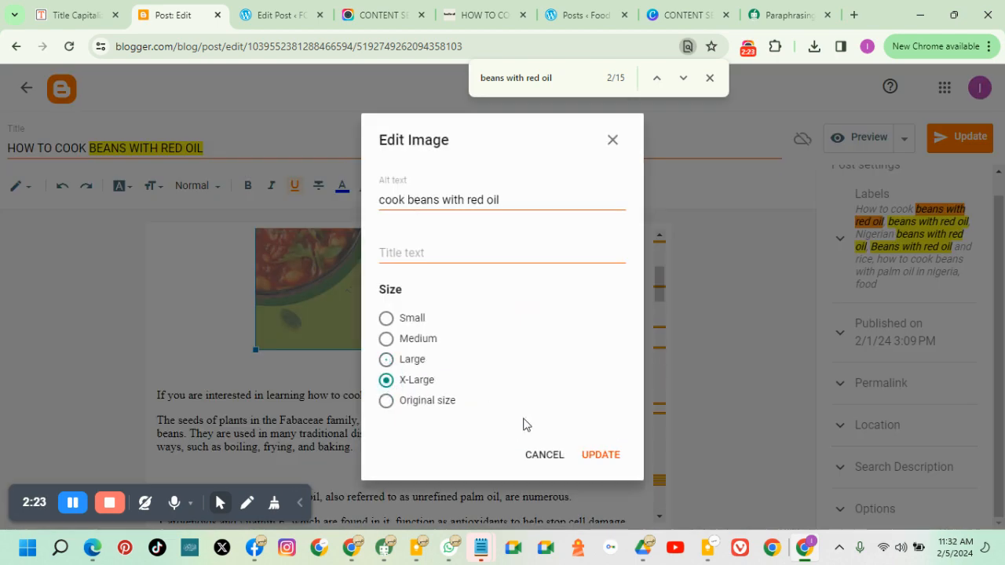
{"action": "left_click", "coordinate": [599, 455]}
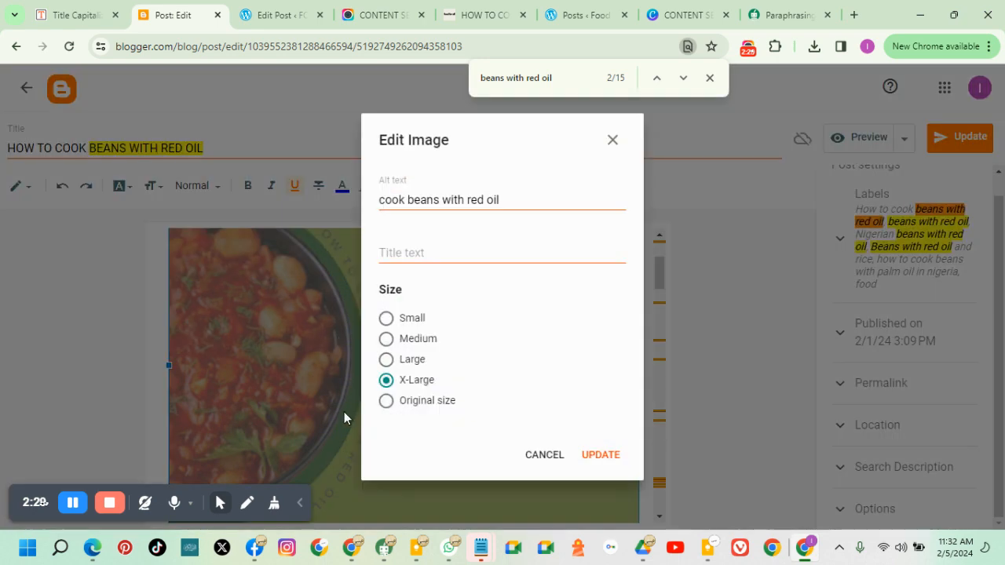
{"action": "left_click", "coordinate": [599, 454]}
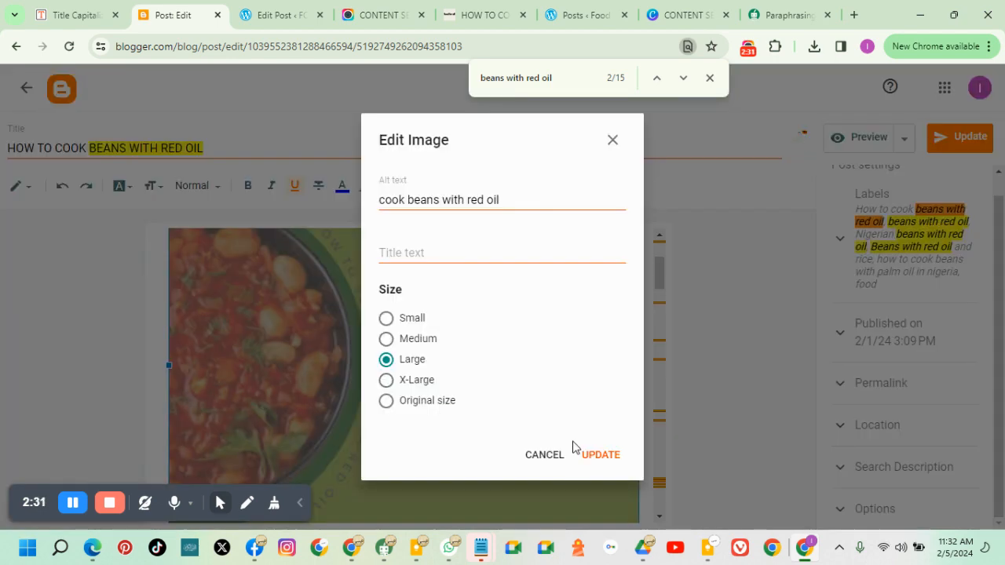
{"action": "left_click", "coordinate": [599, 454]}
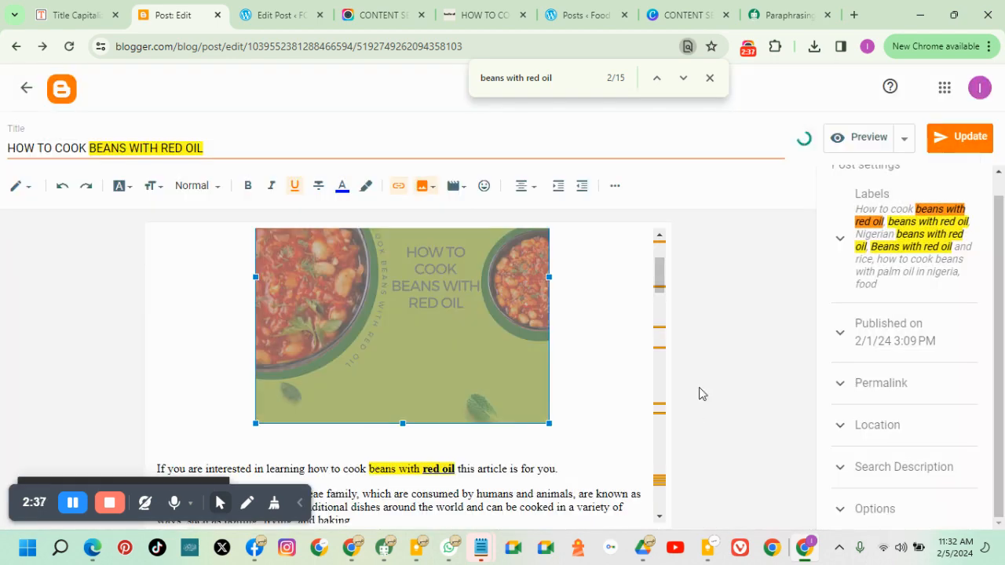